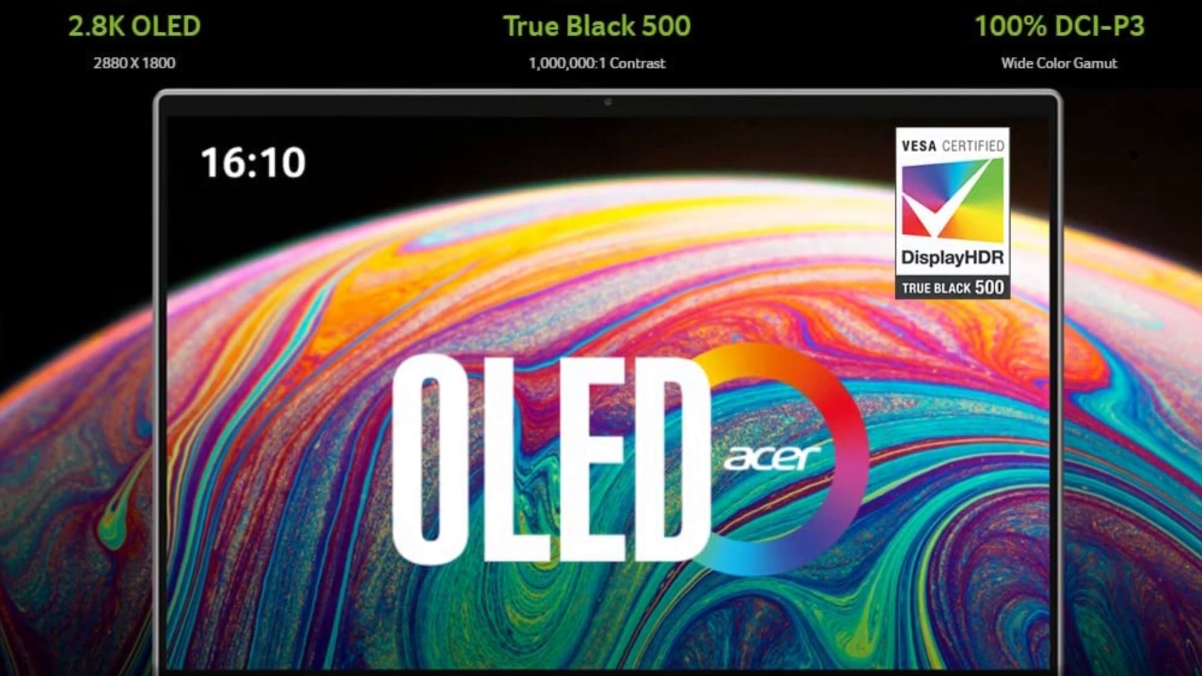
pyautogui.scroll(-3)
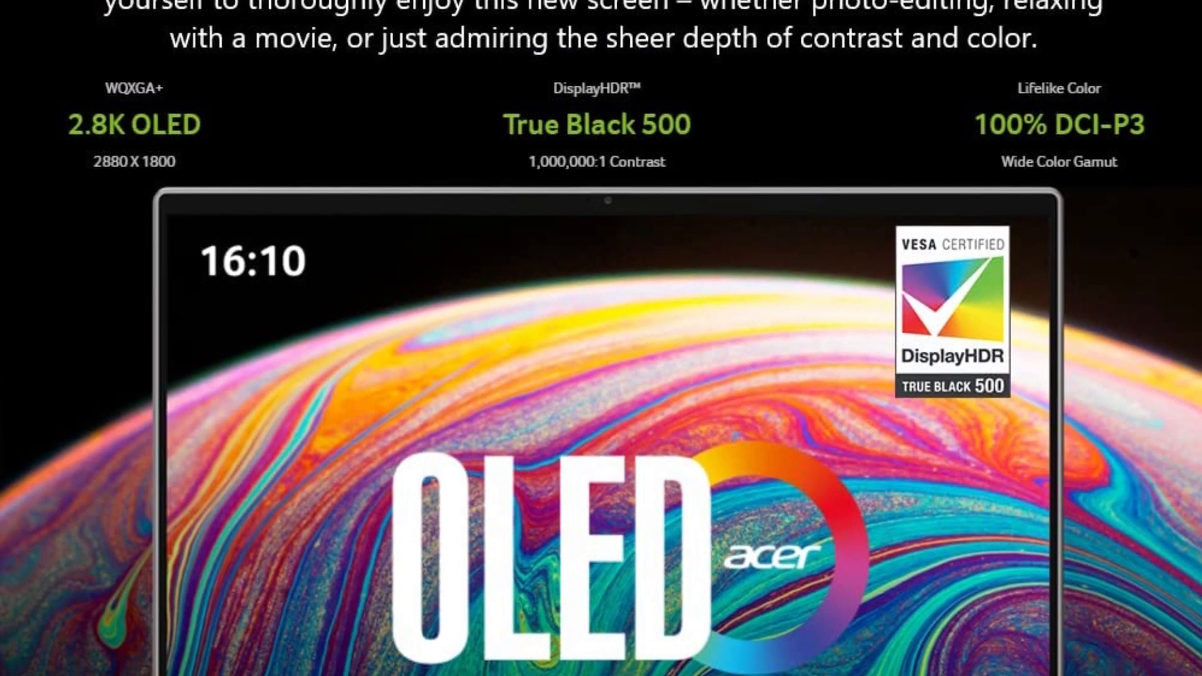